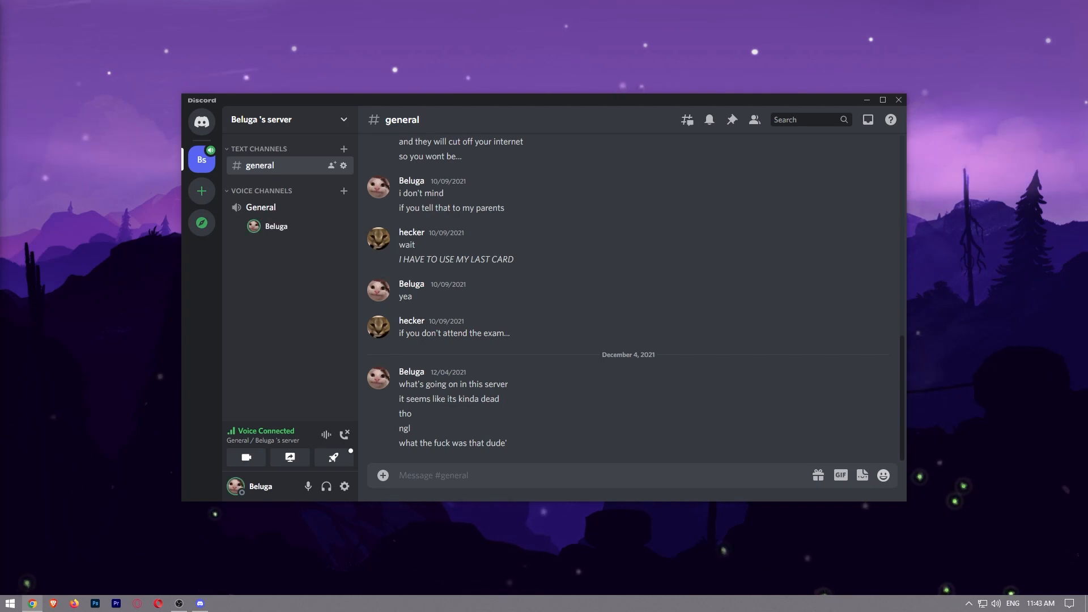
# - Maximize the Discord window and turn on the camera in the General voice call
pyautogui.click(883, 99)
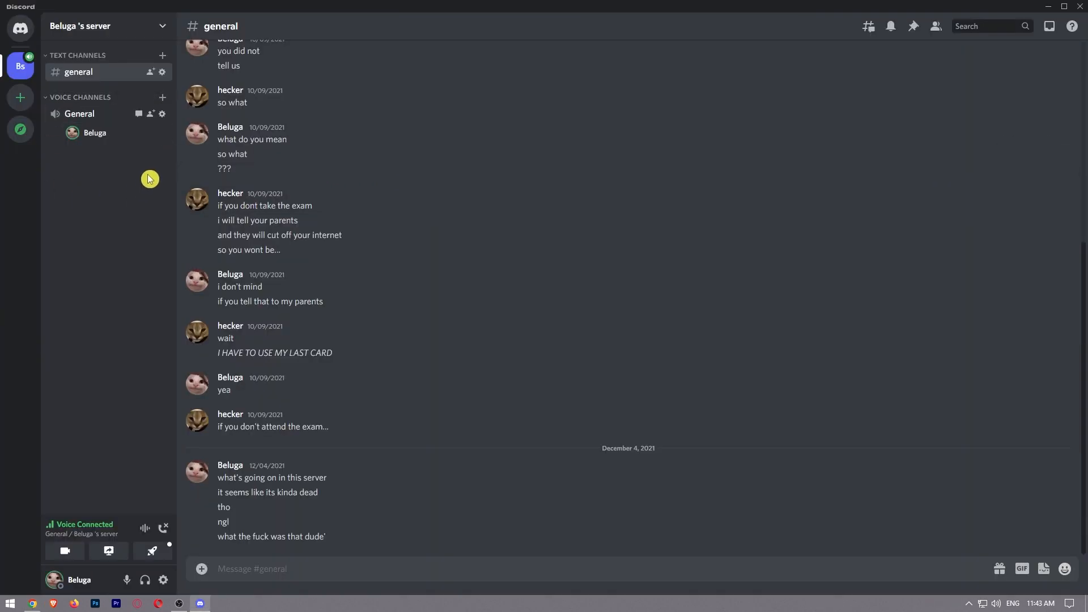
pyautogui.moveTo(94, 133)
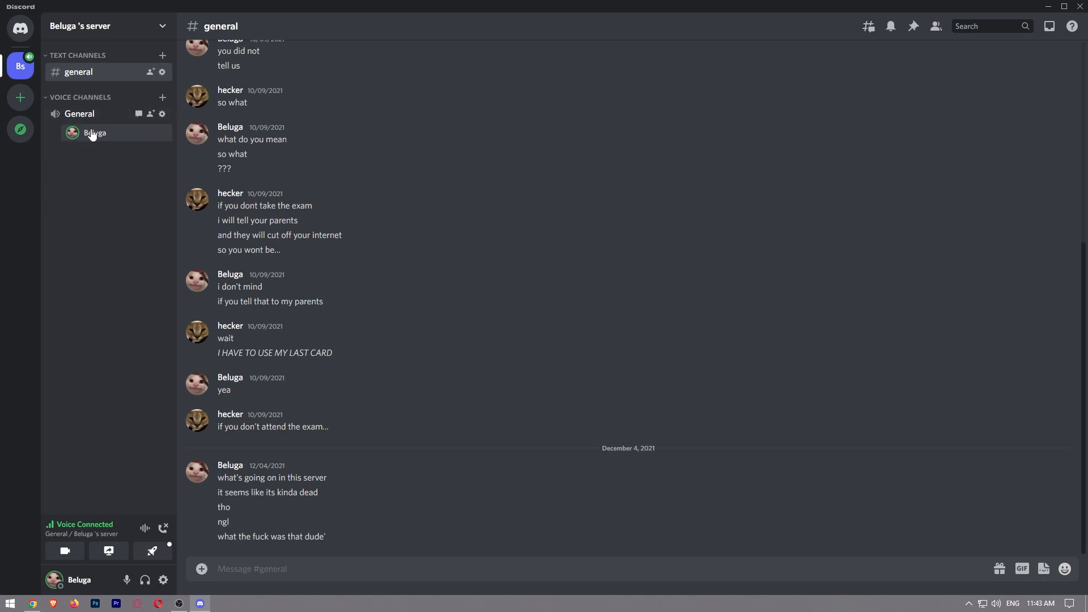
pyautogui.moveTo(64, 550)
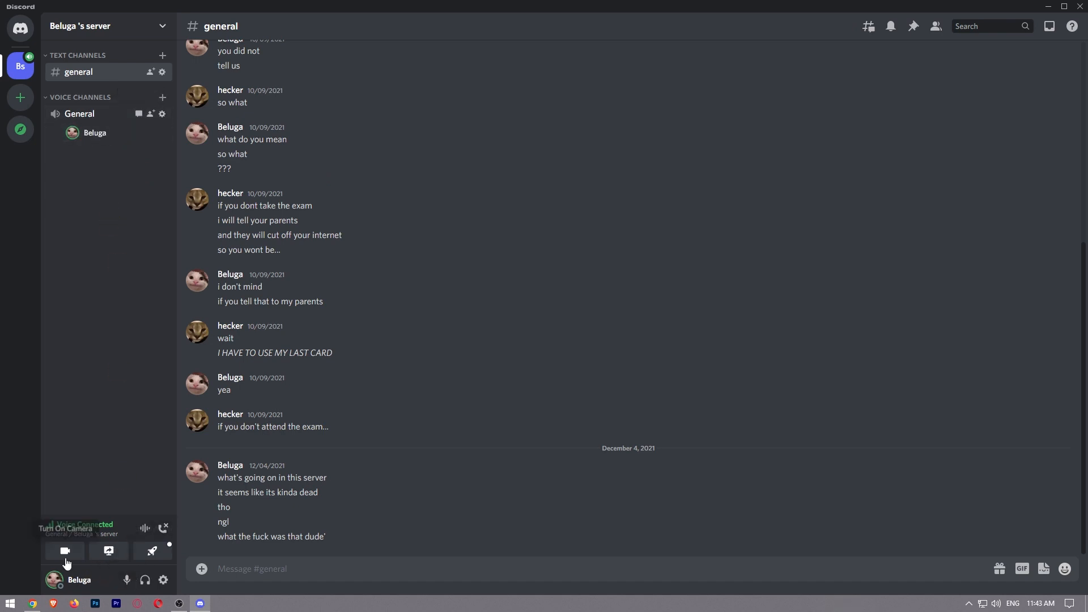
pyautogui.moveTo(108, 551)
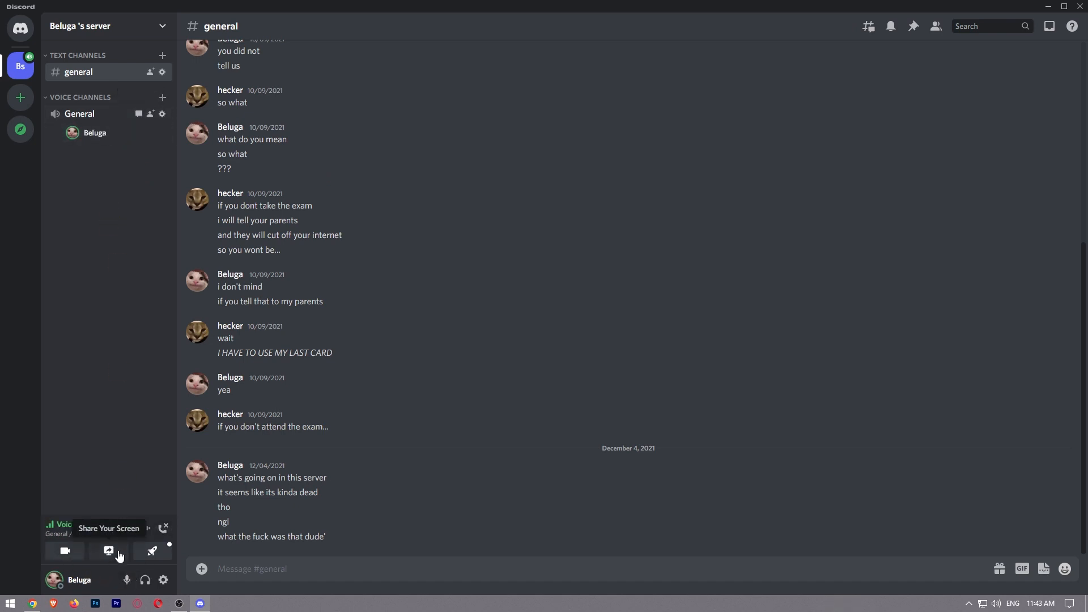
pyautogui.click(64, 551)
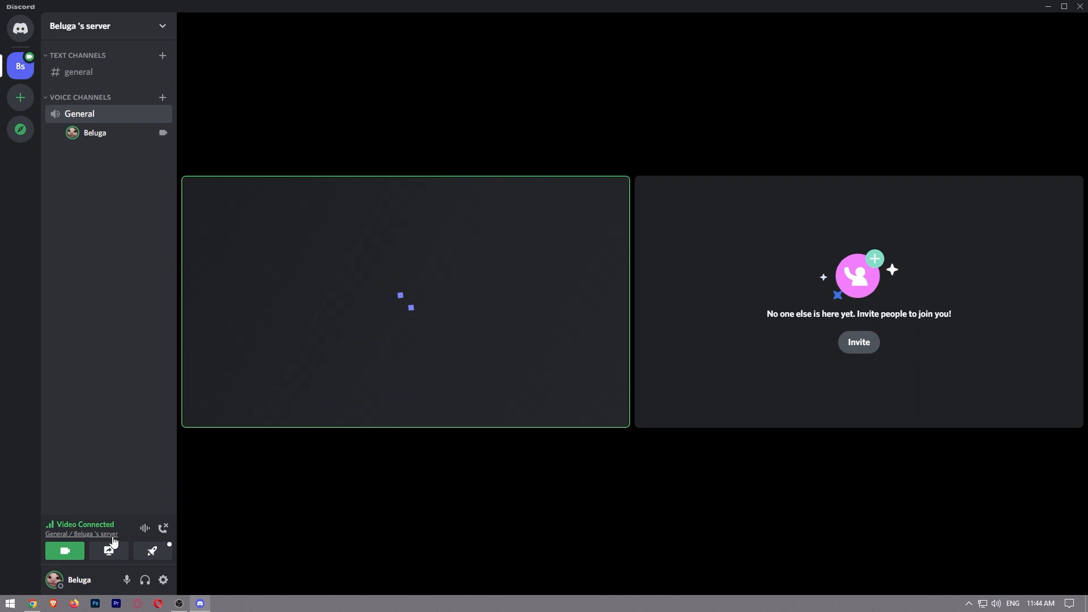
# - Go live with Screen 1 at 720p resolution in General
pyautogui.click(109, 550)
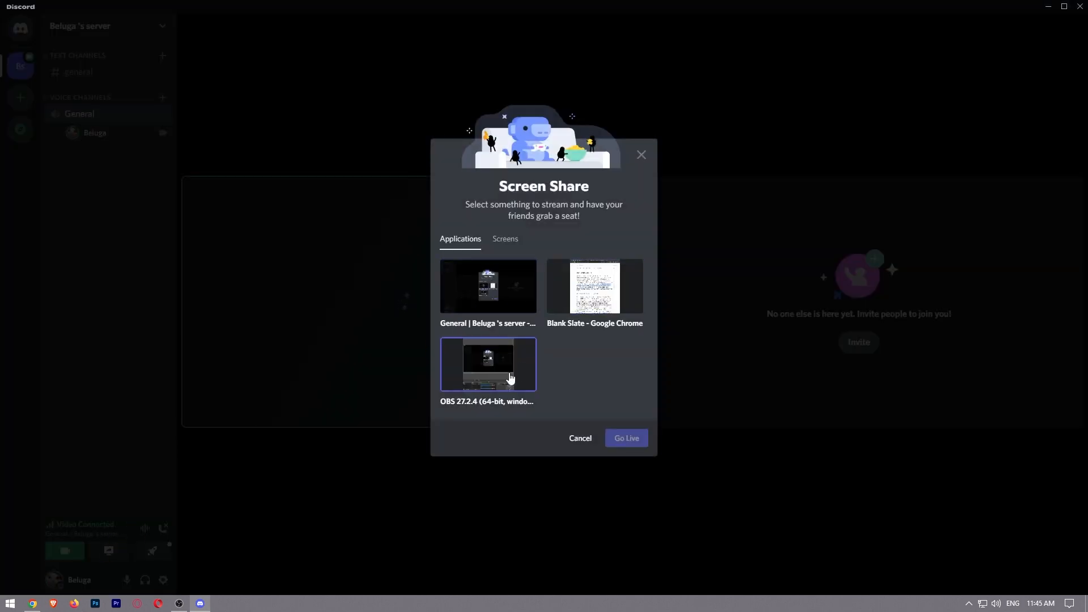
pyautogui.click(505, 239)
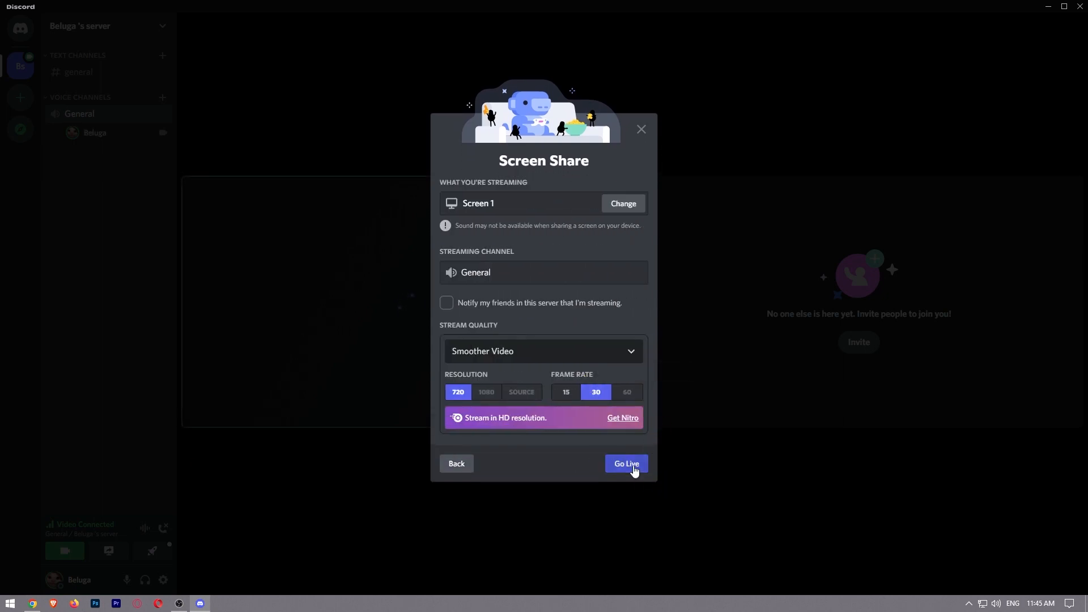
pyautogui.moveTo(471, 396)
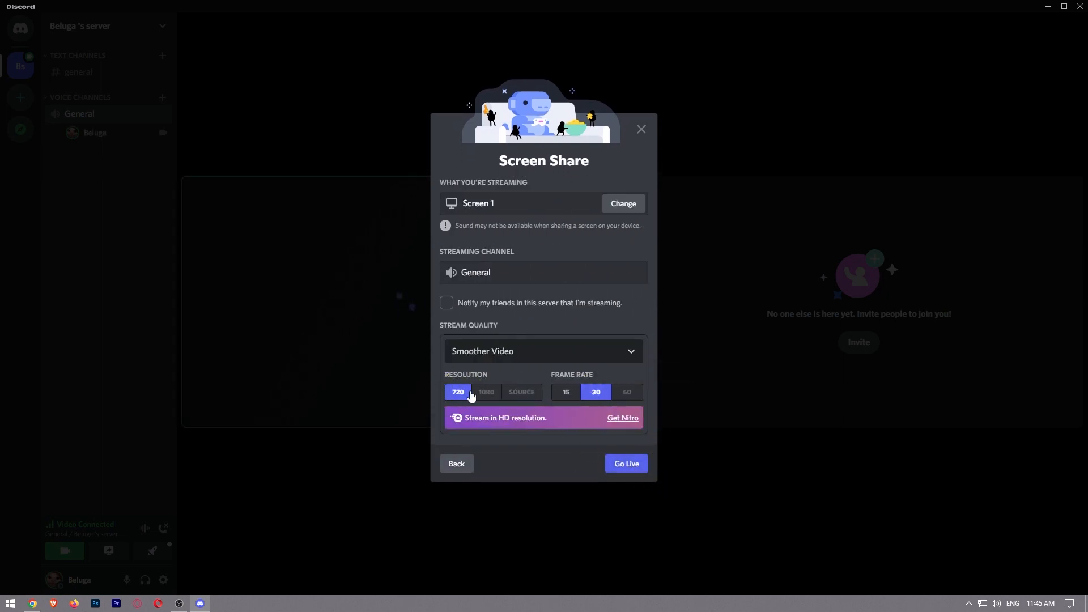
pyautogui.click(458, 392)
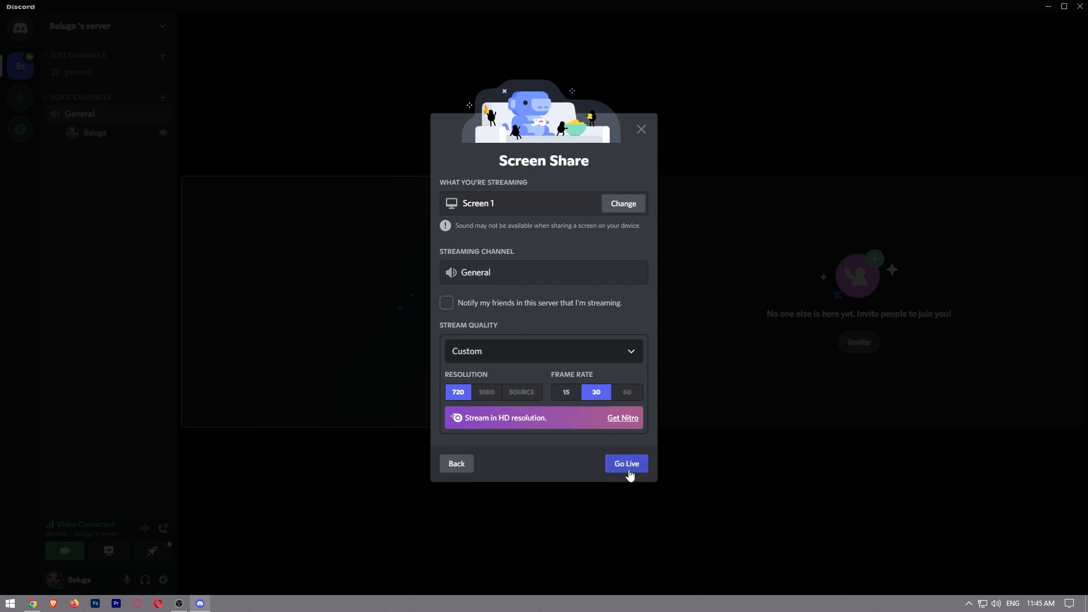
pyautogui.click(624, 464)
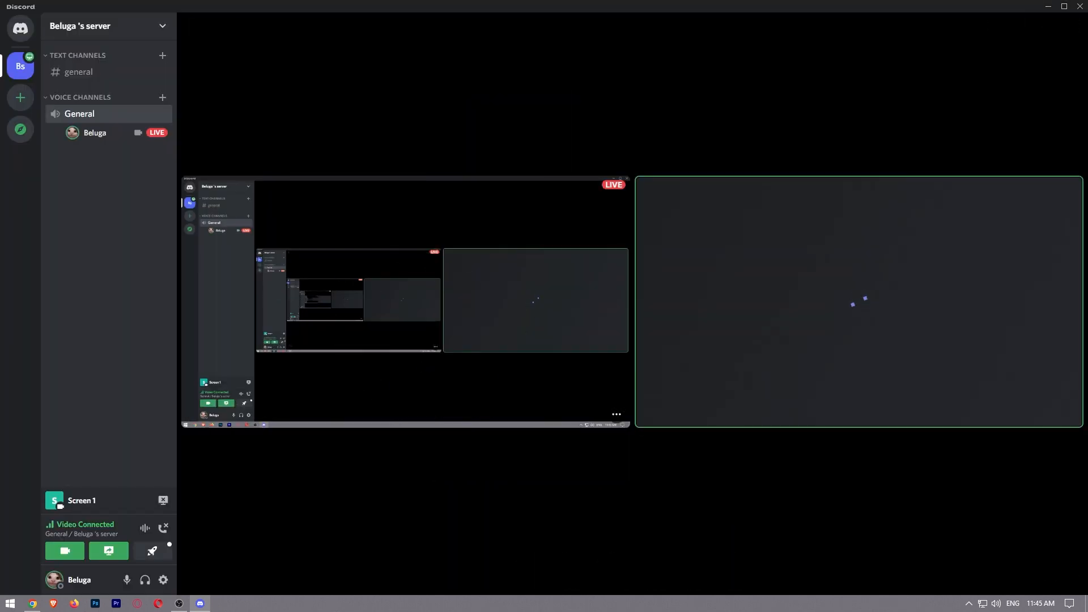